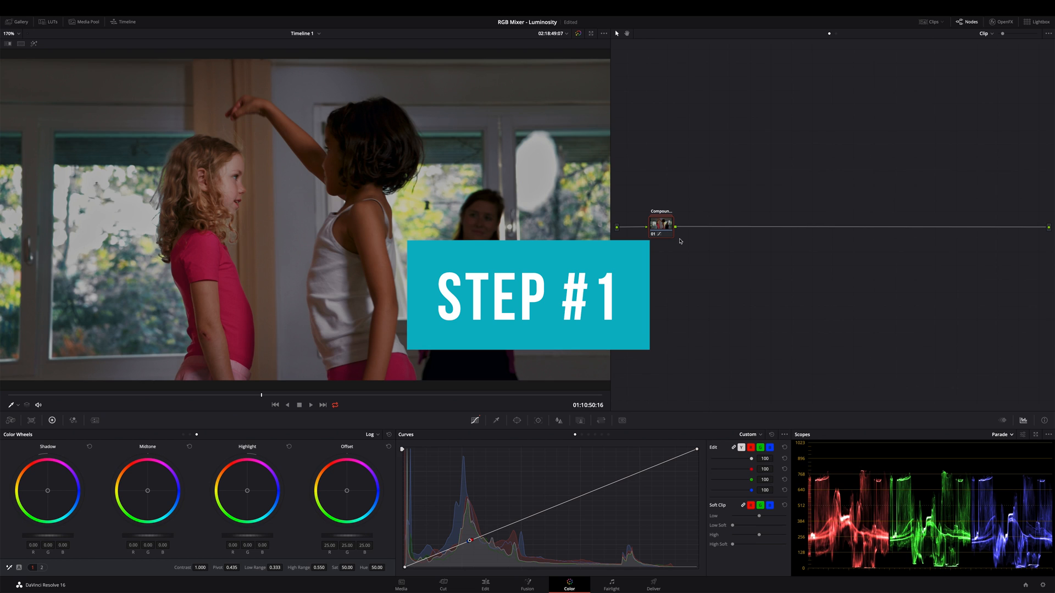
# Step: Add a serial node after the compound clip, then a layer node beneath it via a layer mixer
pyautogui.press('alt+s')
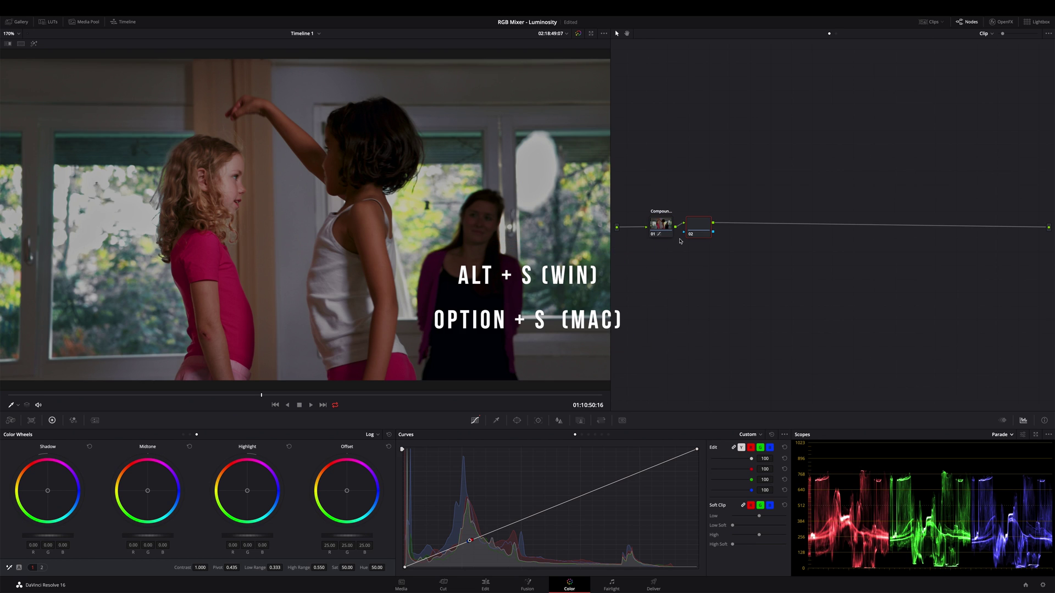
pyautogui.press('alt+l')
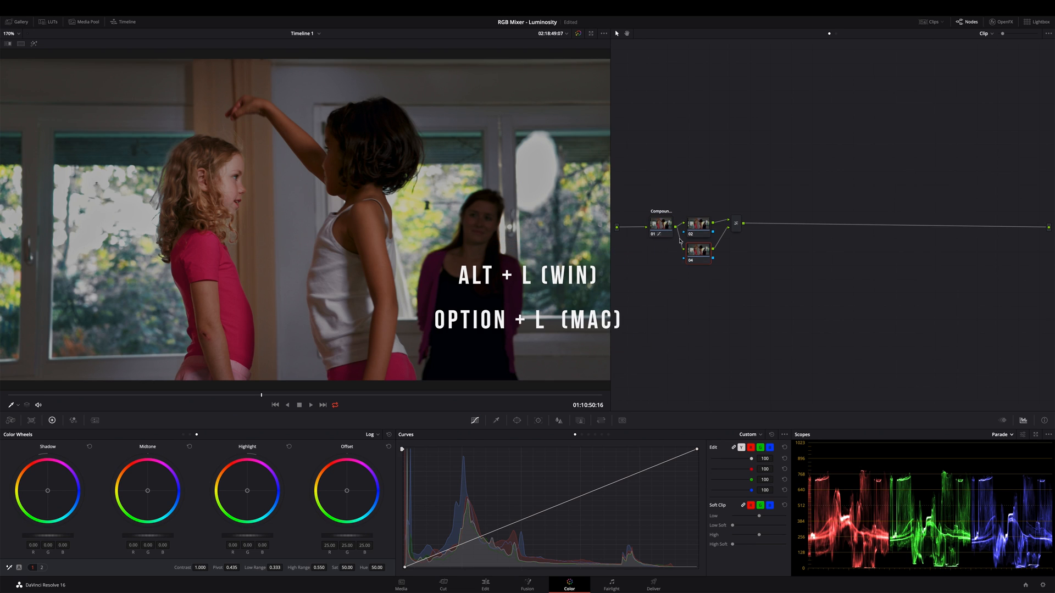
# Step: Set the layer mixer's composite mode to Luminosity
pyautogui.rightClick(734, 226)
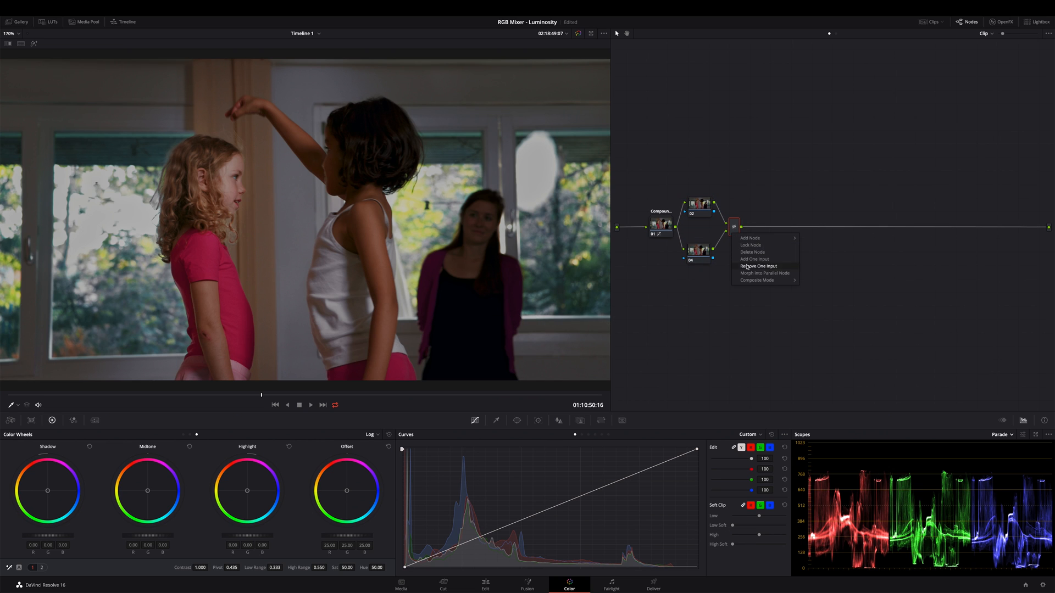
pyautogui.click(756, 280)
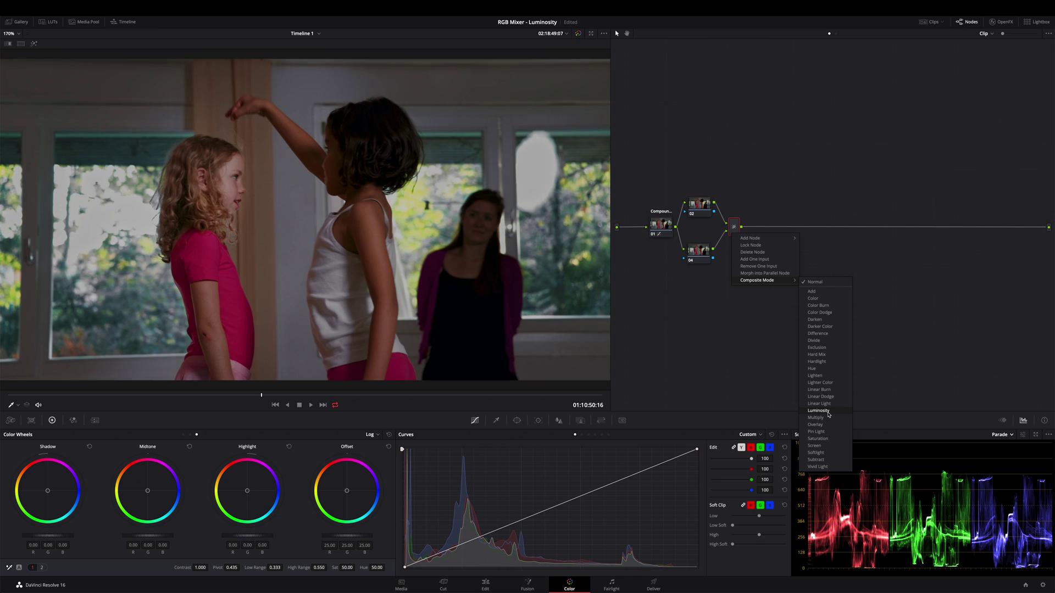
pyautogui.click(817, 411)
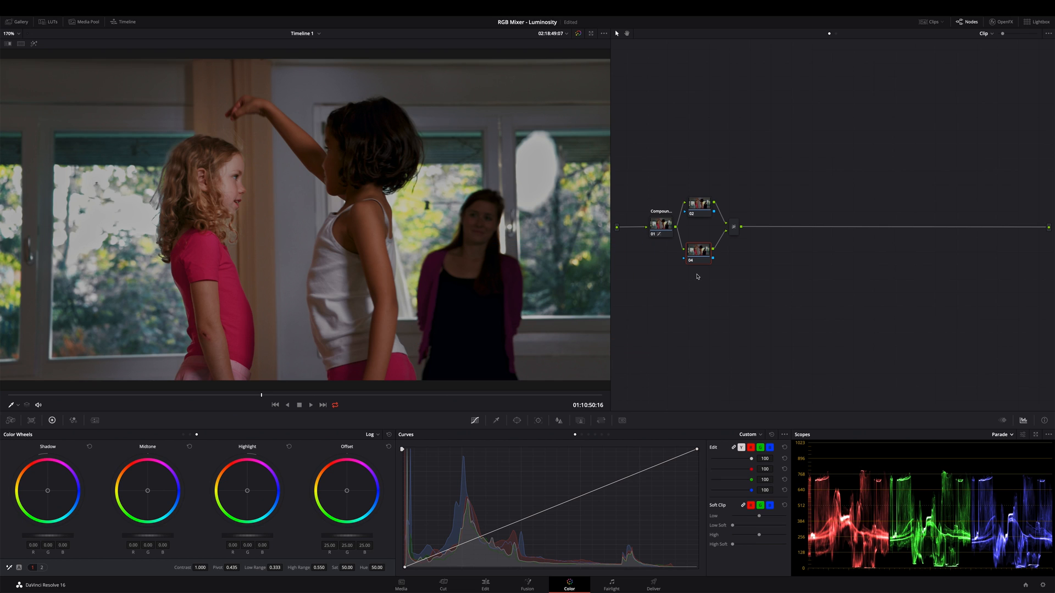
pyautogui.moveTo(74, 422)
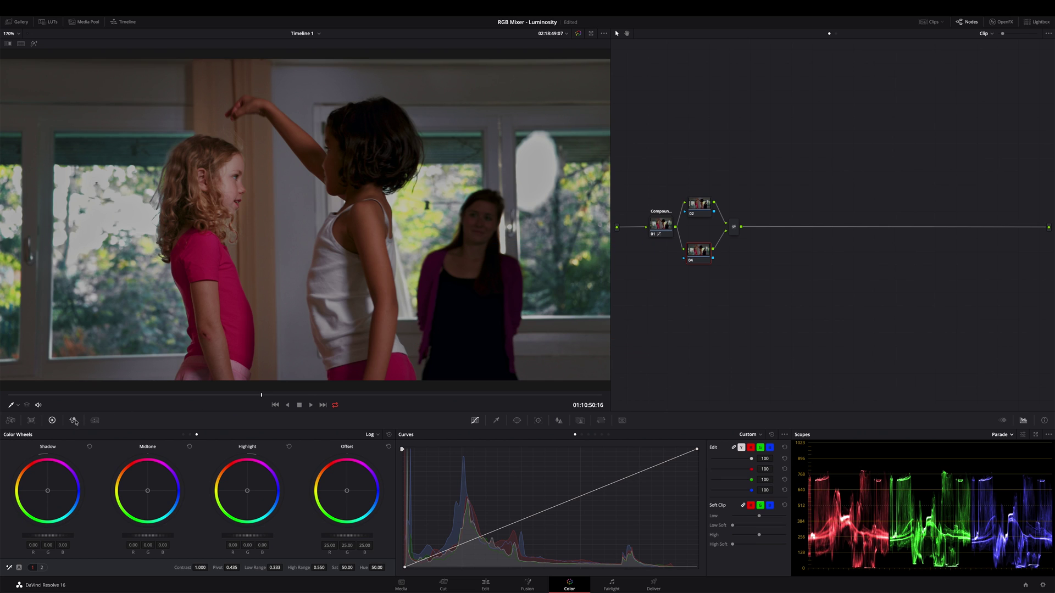
# Step: Apply an RGB Mixer monochrome conversion to the bottom node and restore the normal viewer
pyautogui.click(73, 420)
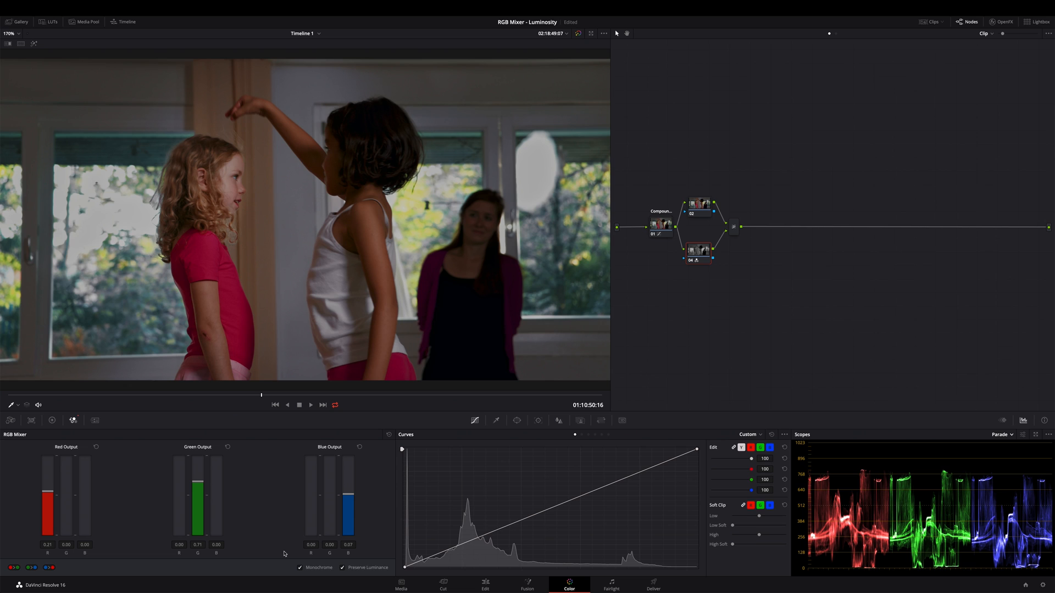
pyautogui.moveTo(194, 532)
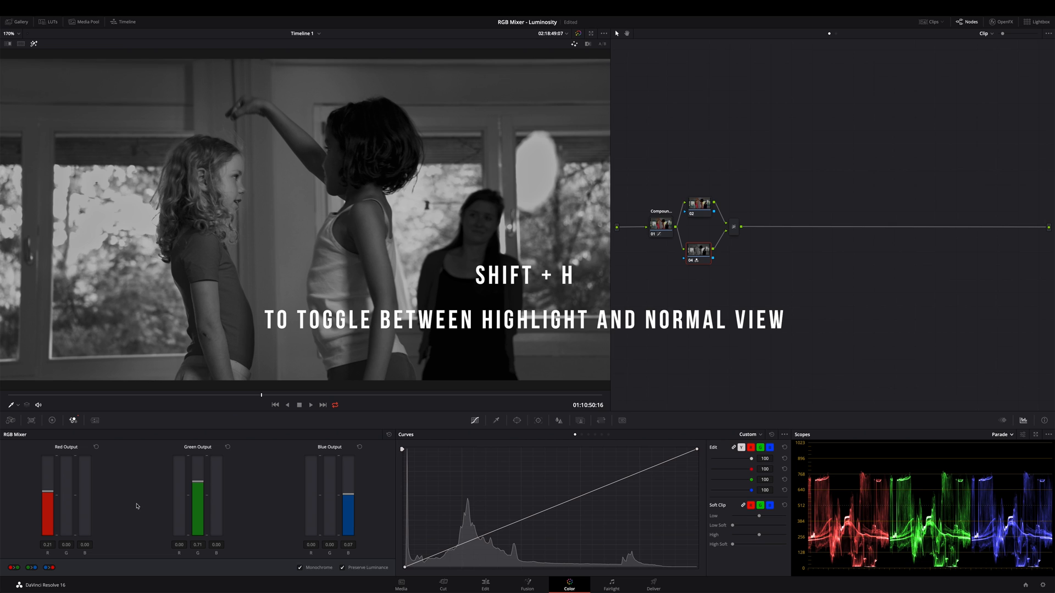
pyautogui.press('shift+h')
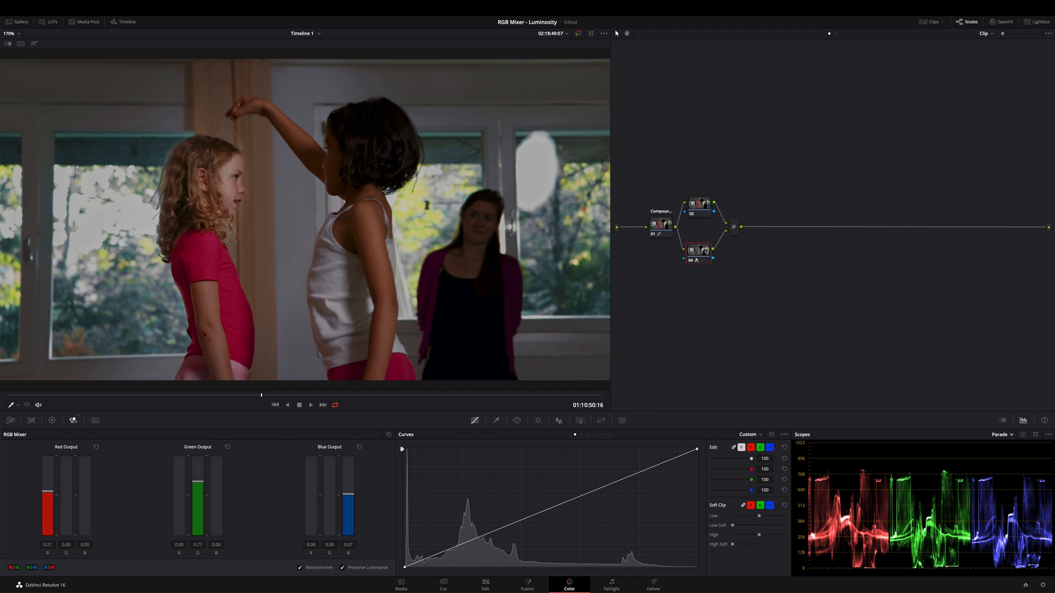
pyautogui.moveTo(106, 484)
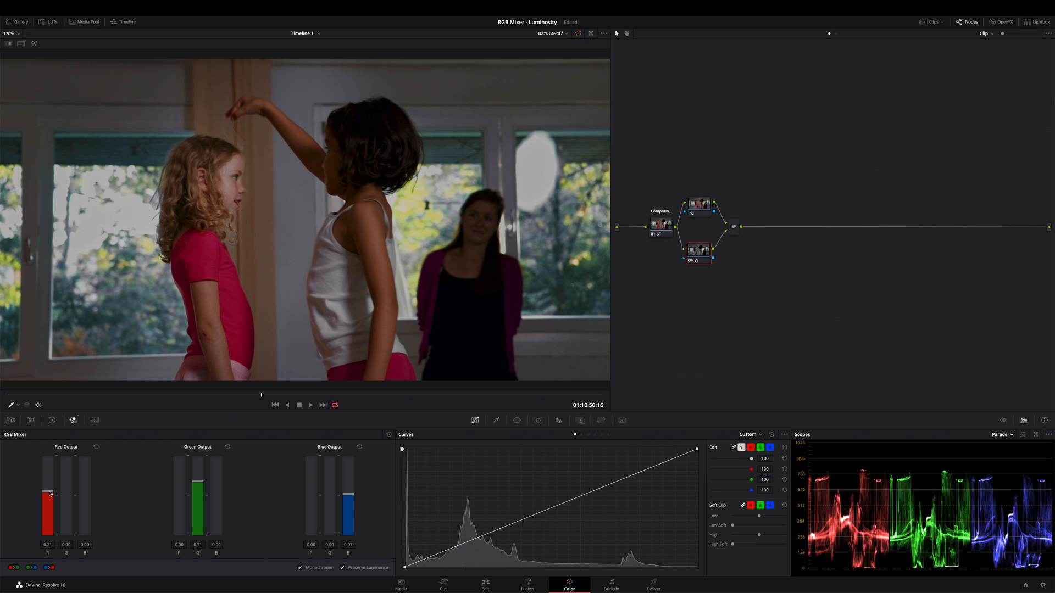
# Step: Lower red's contribution and raise green's in the monochrome mix
pyautogui.moveTo(49, 492); pyautogui.dragTo(49, 497)
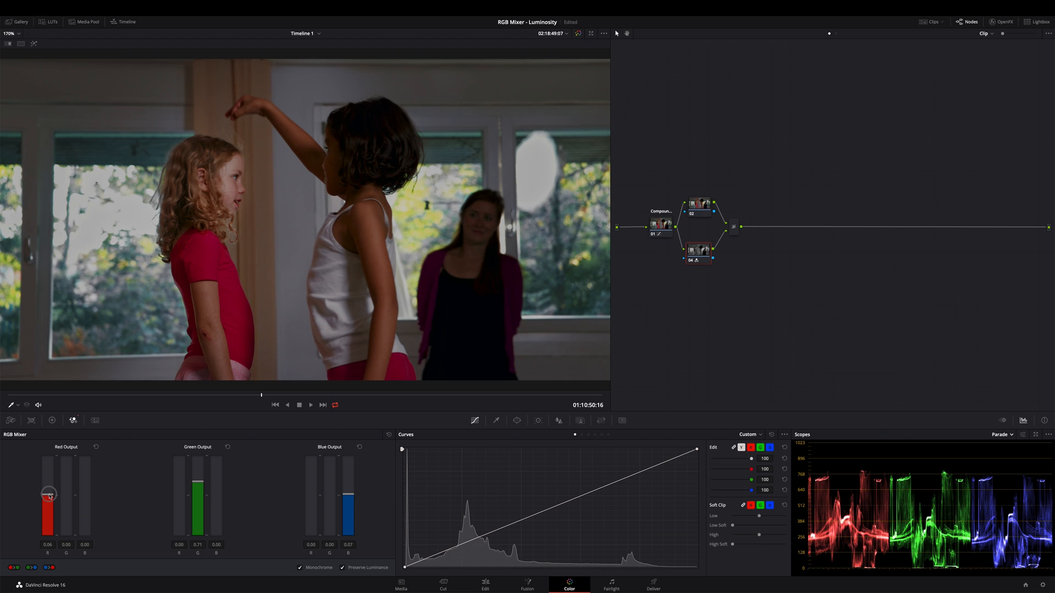
pyautogui.moveTo(47, 494); pyautogui.dragTo(47, 501)
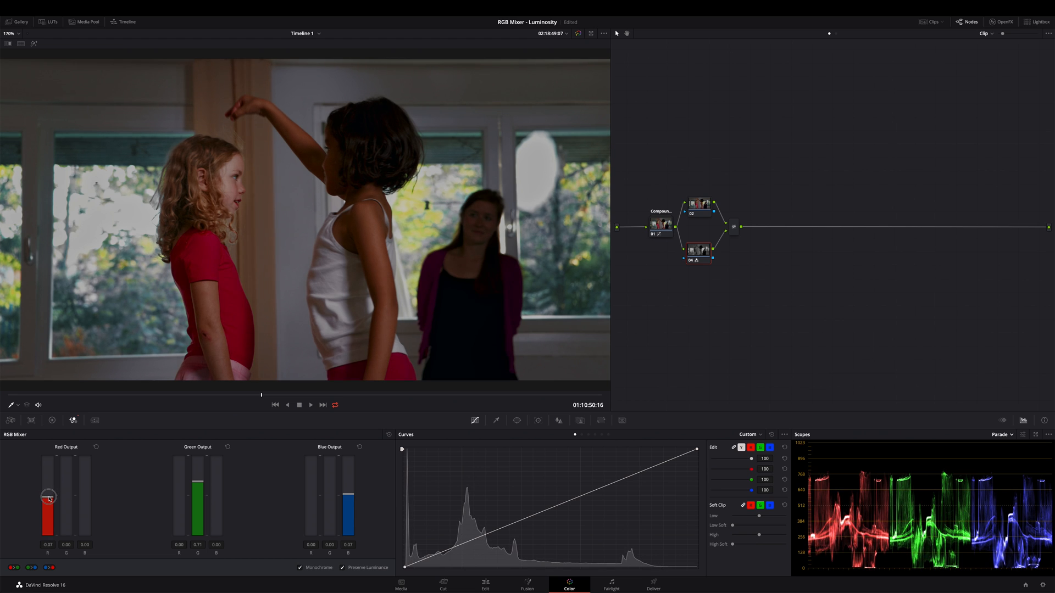
pyautogui.moveTo(48, 497); pyautogui.dragTo(48, 501)
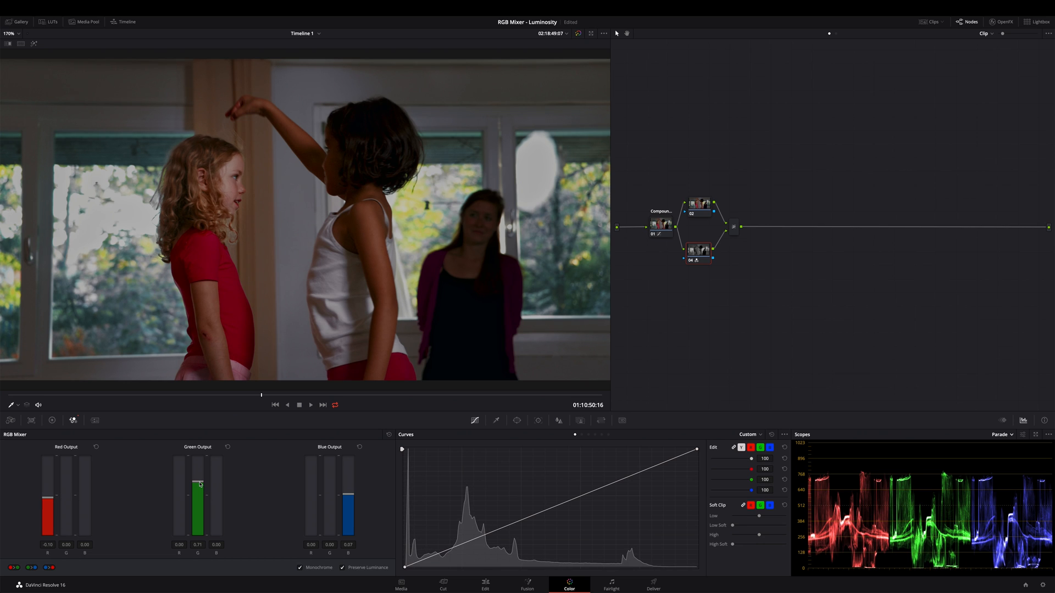
pyautogui.moveTo(197, 484); pyautogui.dragTo(198, 479)
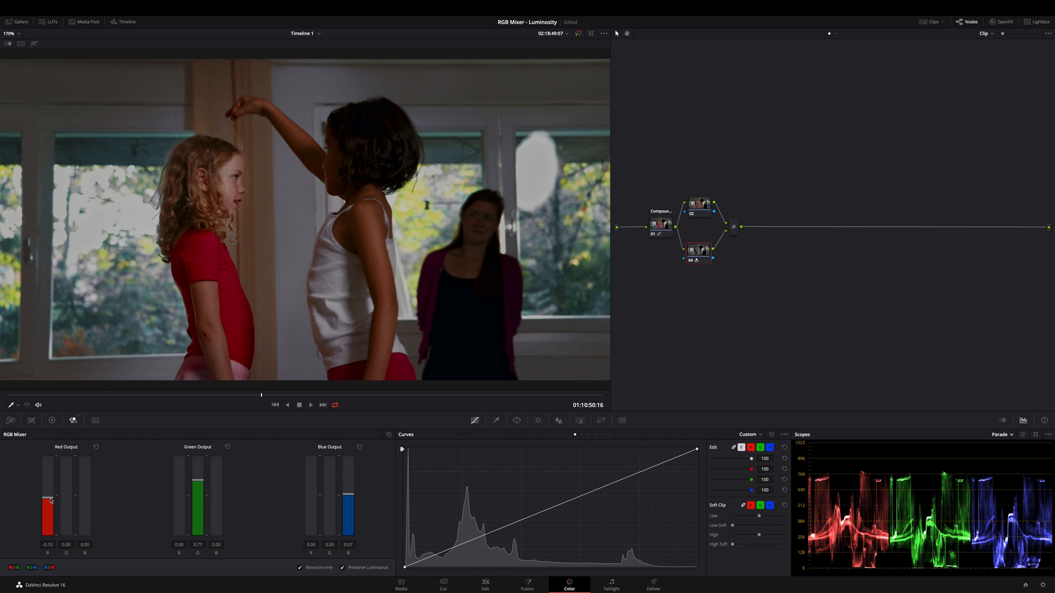
pyautogui.moveTo(48, 511); pyautogui.dragTo(48, 497)
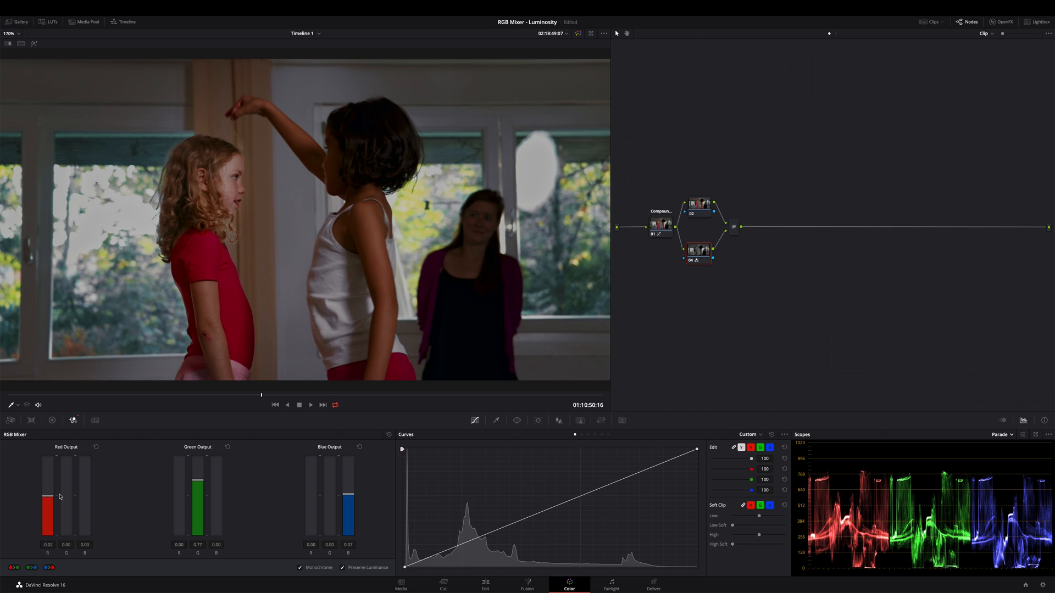
# Step: Pull blue's contribution down below zero, then fine-tune red once more
pyautogui.moveTo(348, 503); pyautogui.dragTo(349, 492)
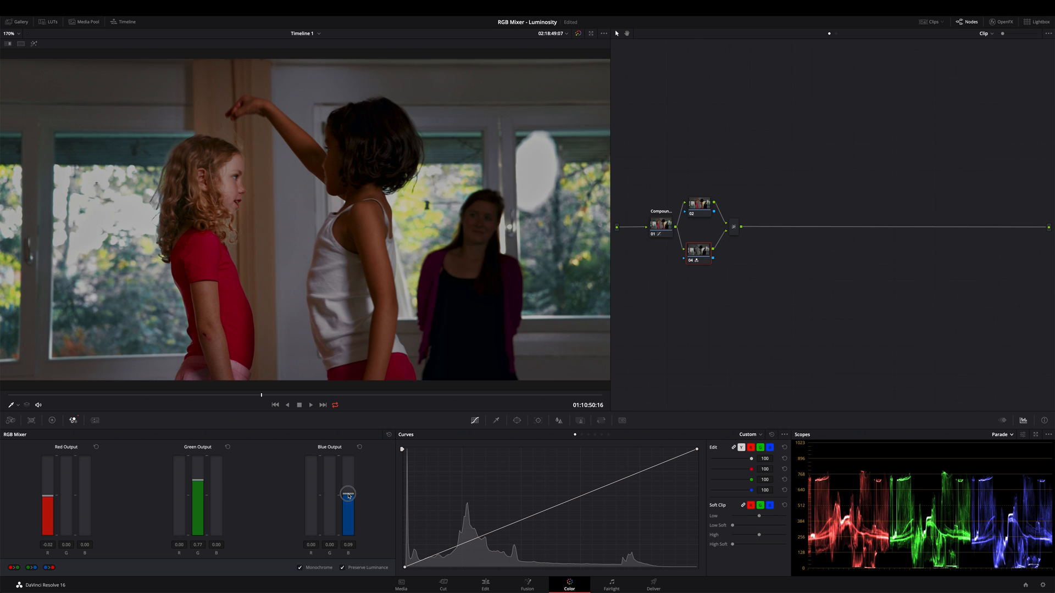
pyautogui.moveTo(349, 494); pyautogui.dragTo(348, 490)
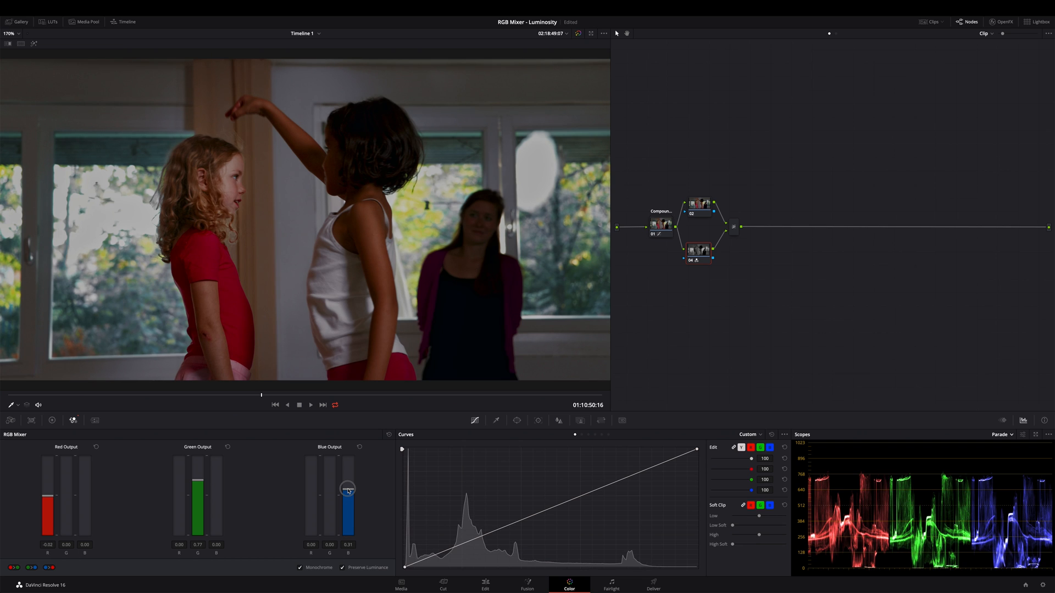
pyautogui.moveTo(348, 490); pyautogui.dragTo(348, 485)
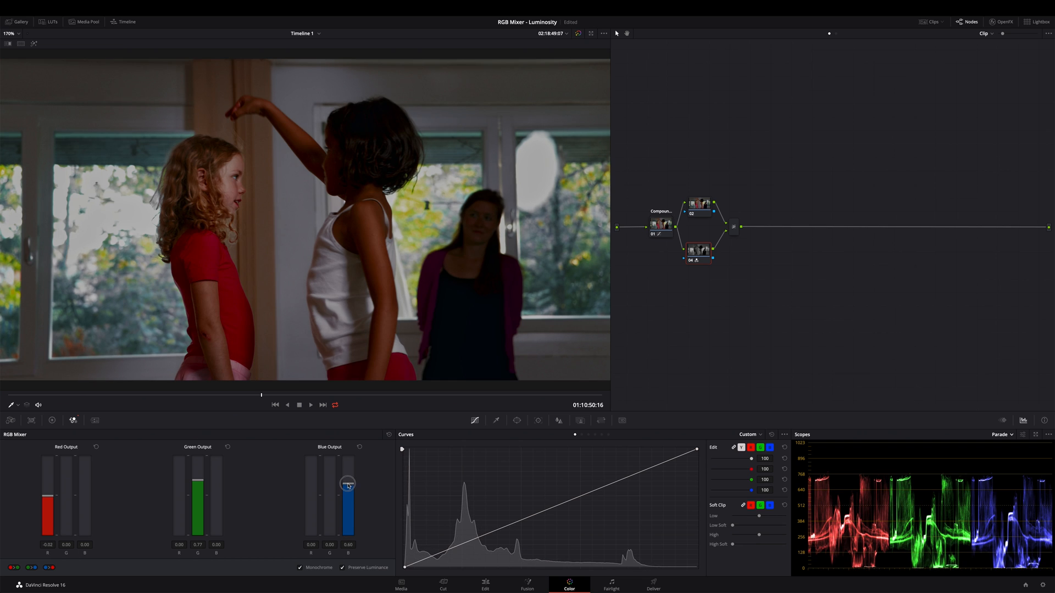
pyautogui.moveTo(349, 485); pyautogui.dragTo(348, 495)
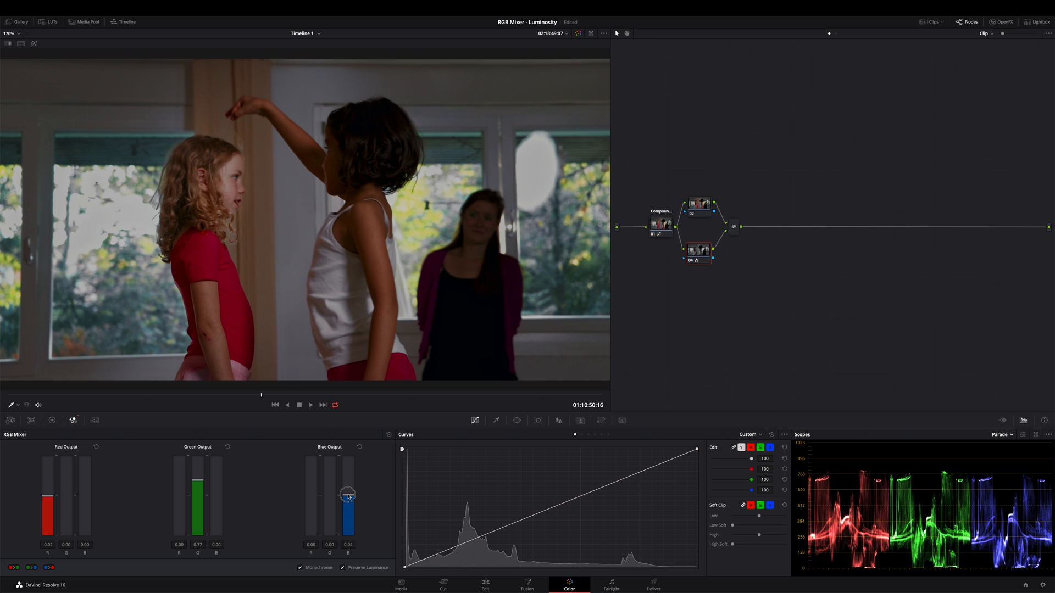
pyautogui.moveTo(348, 496); pyautogui.dragTo(349, 501)
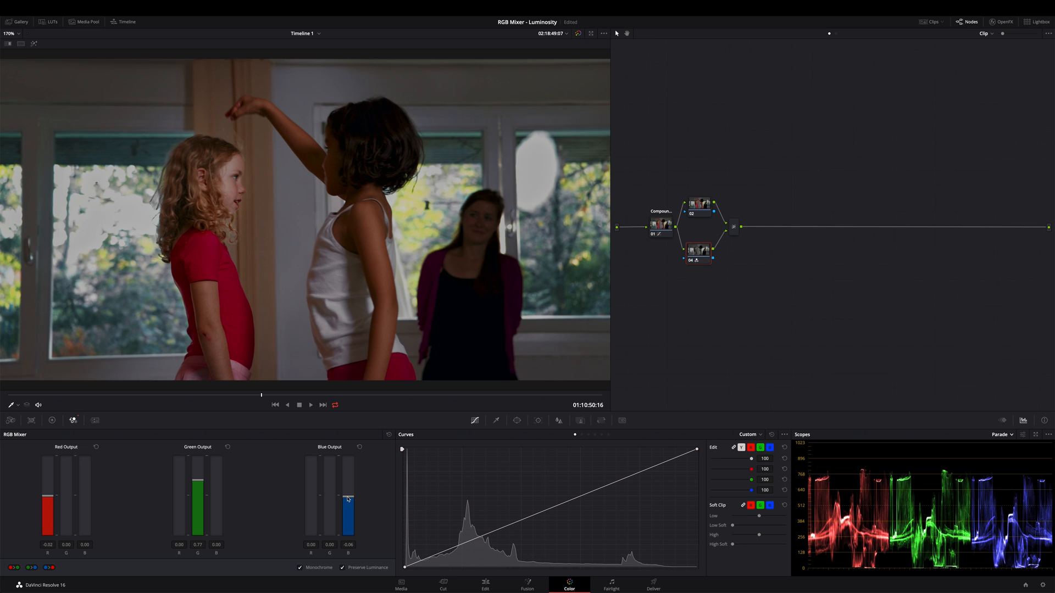
pyautogui.moveTo(348, 501); pyautogui.dragTo(349, 495)
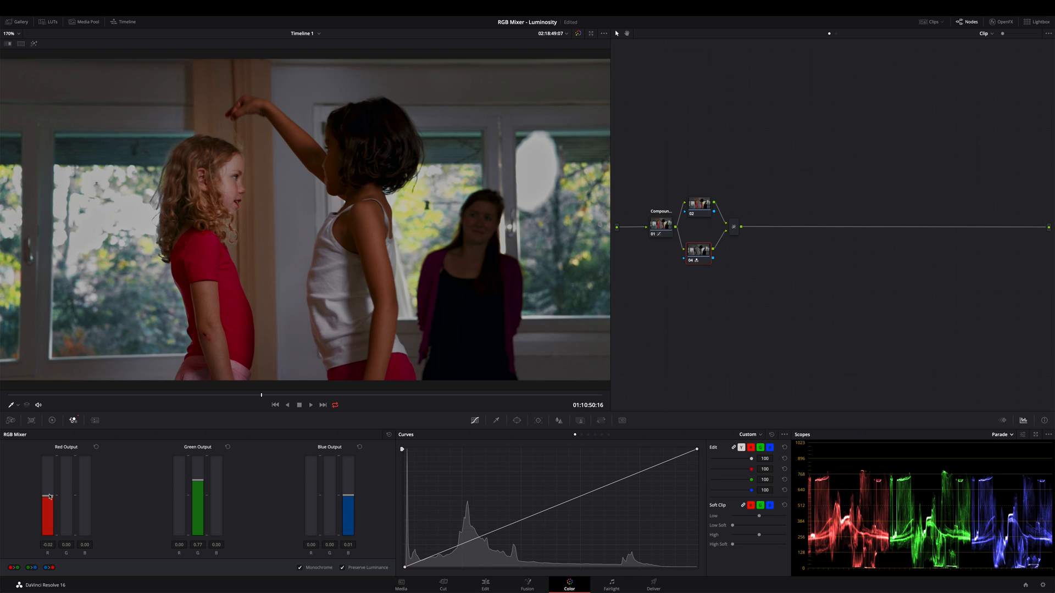
pyautogui.moveTo(49, 494); pyautogui.dragTo(49, 501)
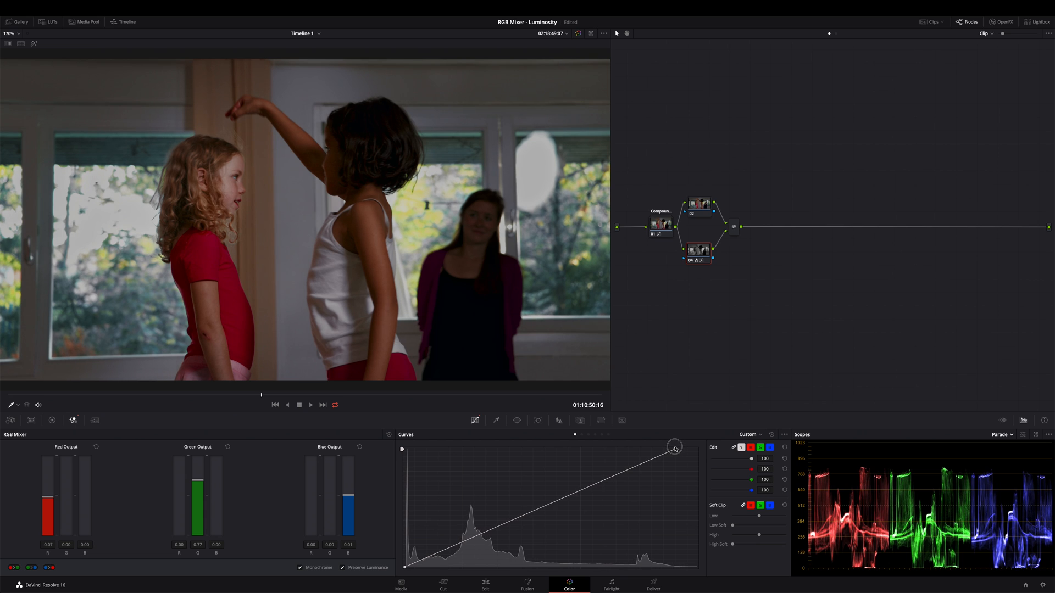
# Step: Drag the curve's top-right white point to rein in the highlights
pyautogui.moveTo(674, 447); pyautogui.dragTo(662, 448)
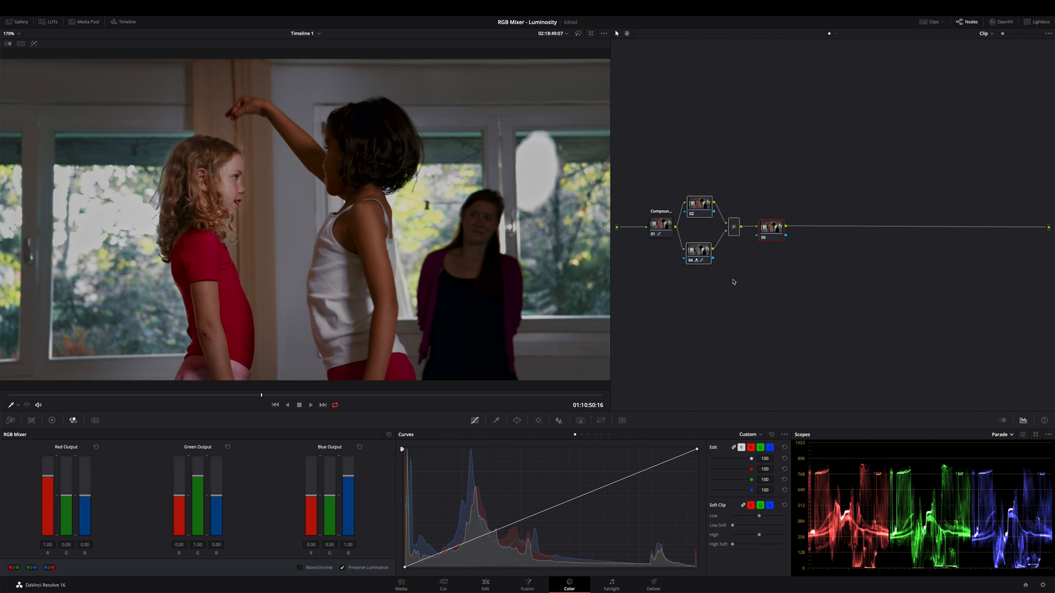
pyautogui.moveTo(743, 283)
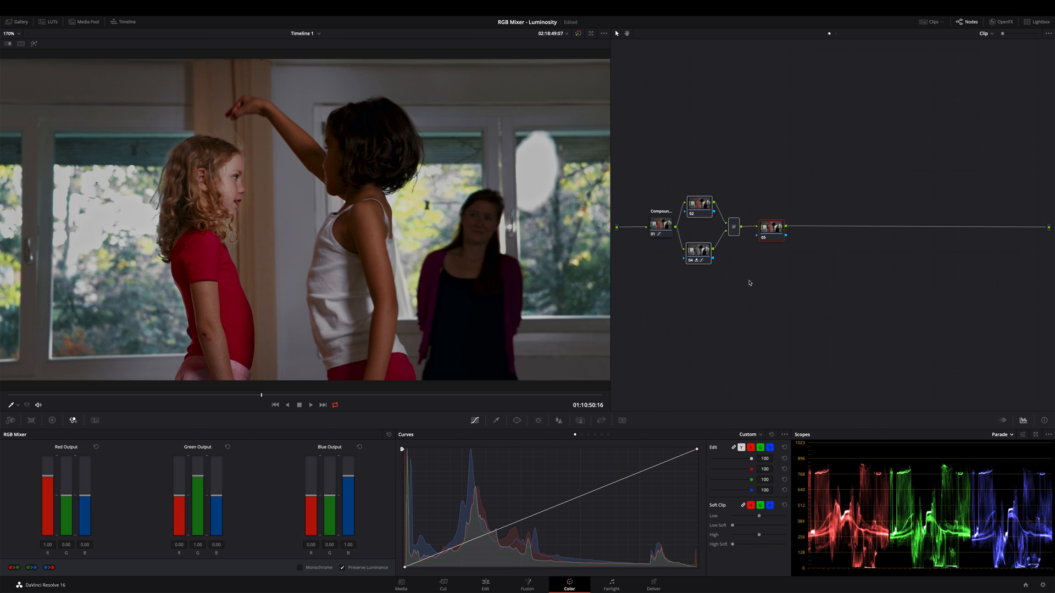
pyautogui.moveTo(751, 284)
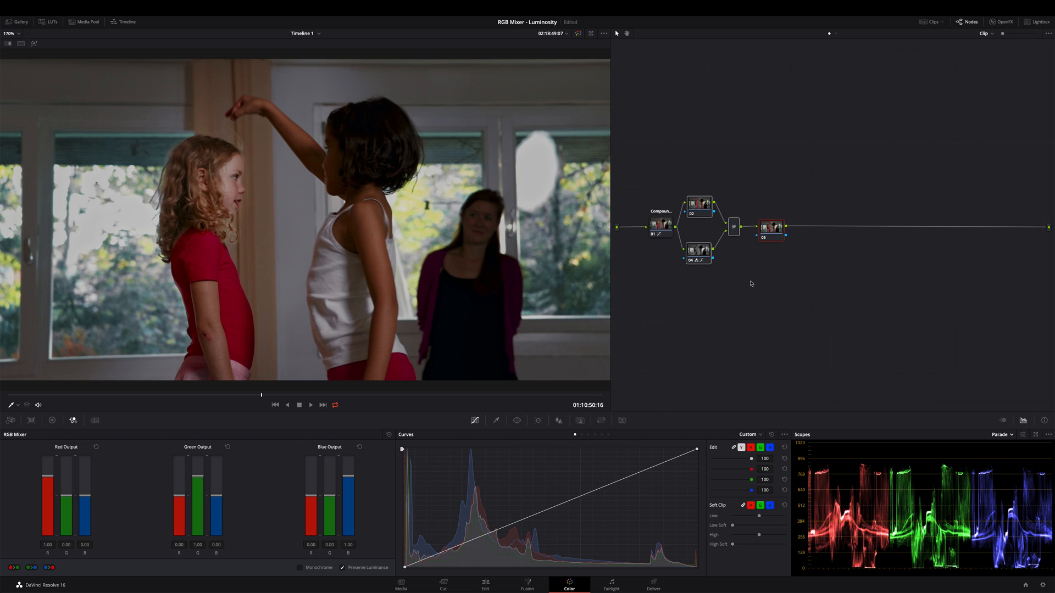